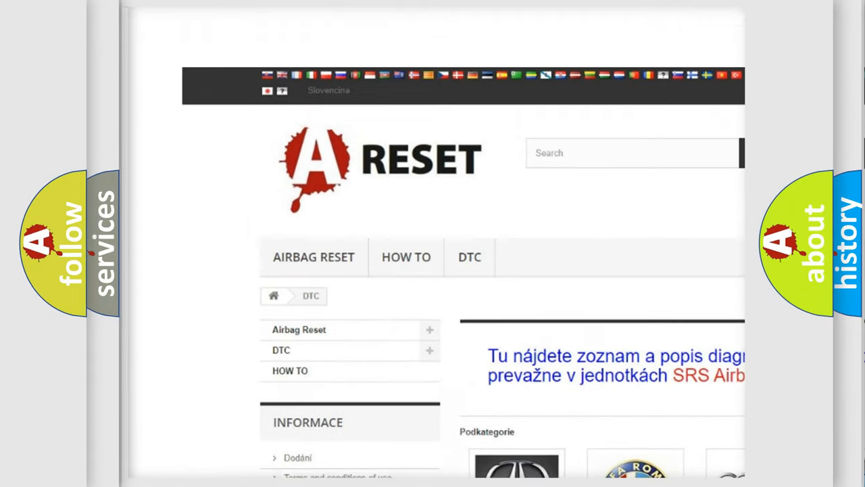
# Open the Buick DTC subcategory and browse its trouble code list (B0012 through B1053)
pyautogui.scroll(-3)
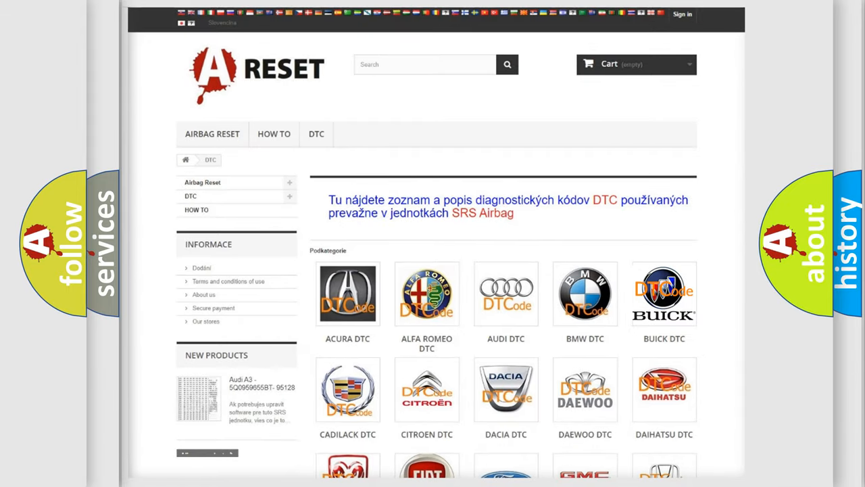
pyautogui.click(664, 293)
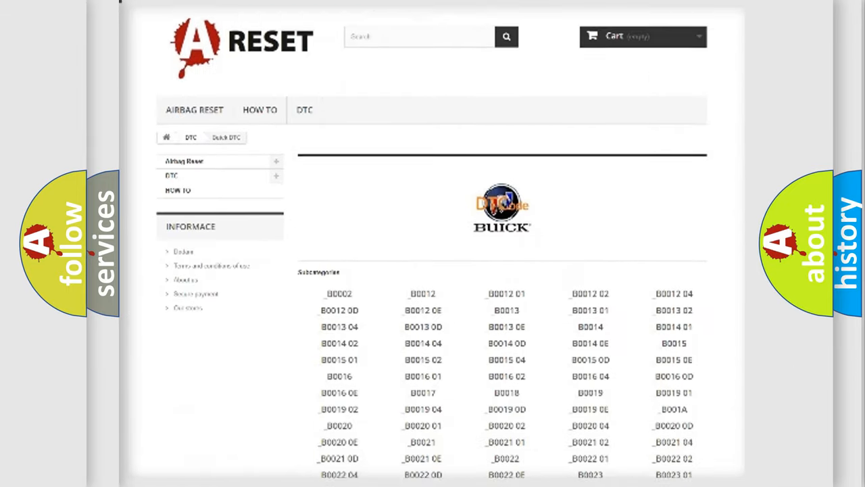
pyautogui.scroll(-3)
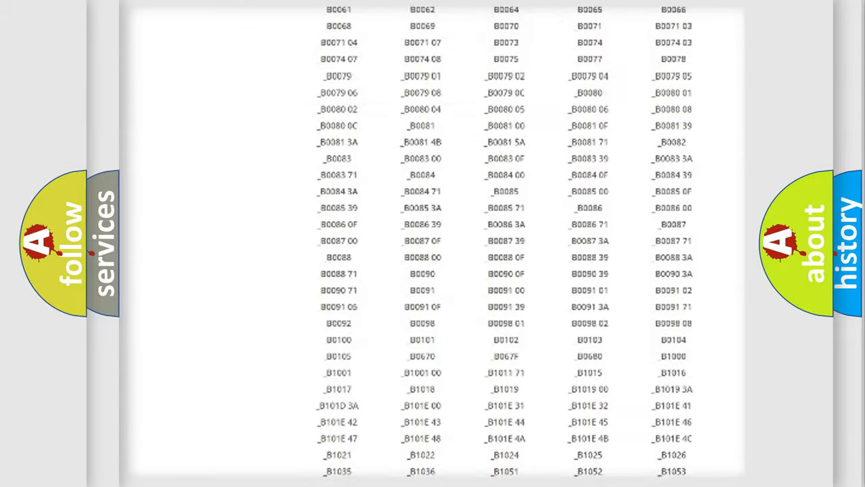